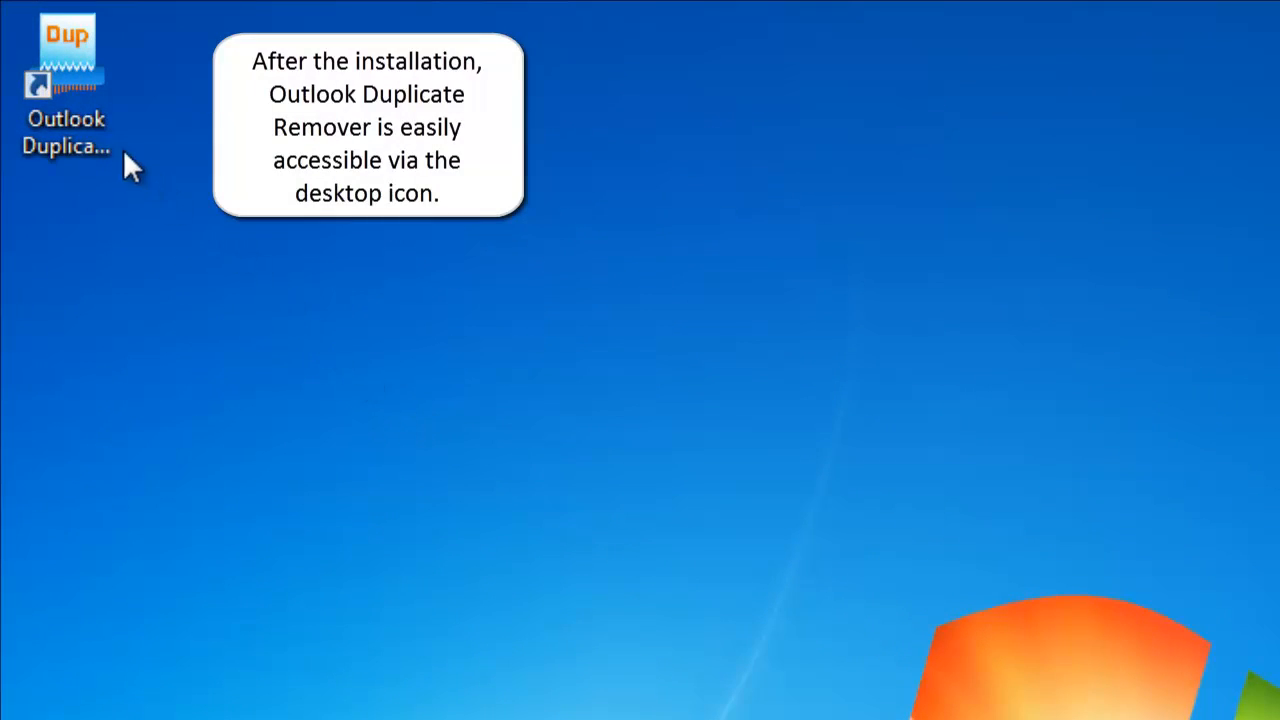
- Start the Outlook Duplicate Remover tool from its desktop icon
left_click(68, 84)
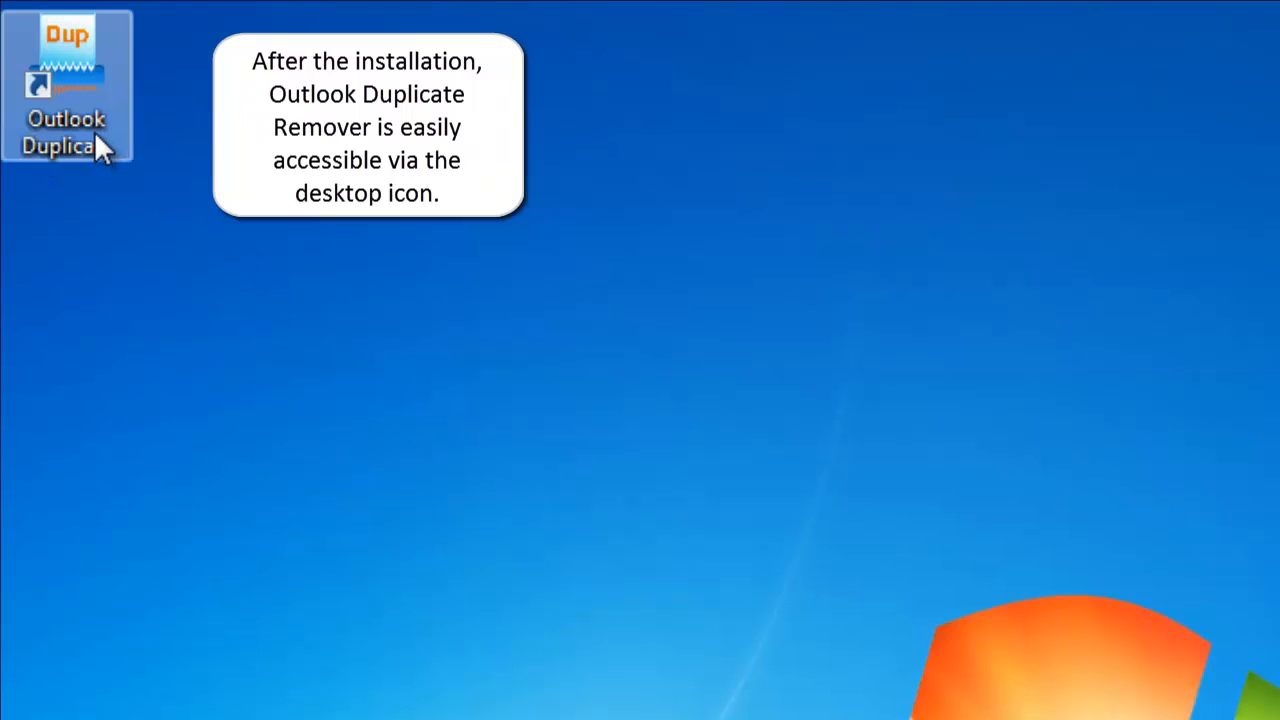
double_click(66, 70)
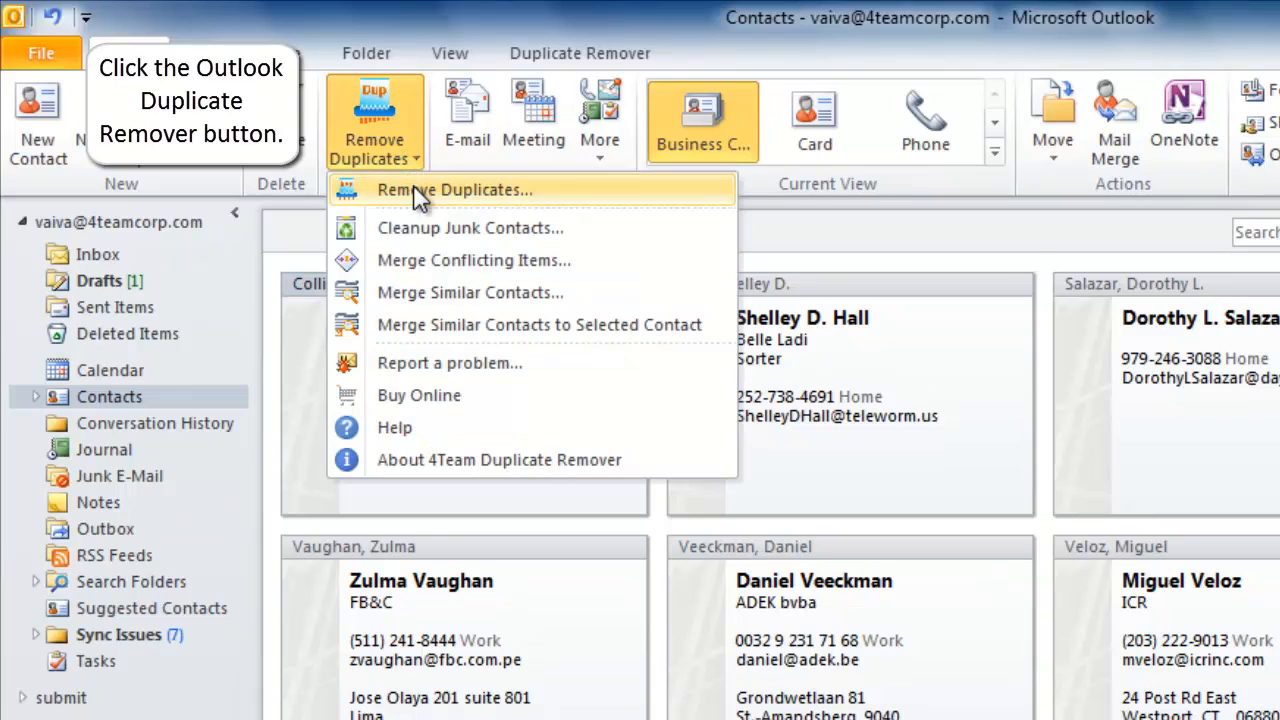
- Launch Remove Duplicates from the ribbon, targeting the Contacts folder
left_click(454, 190)
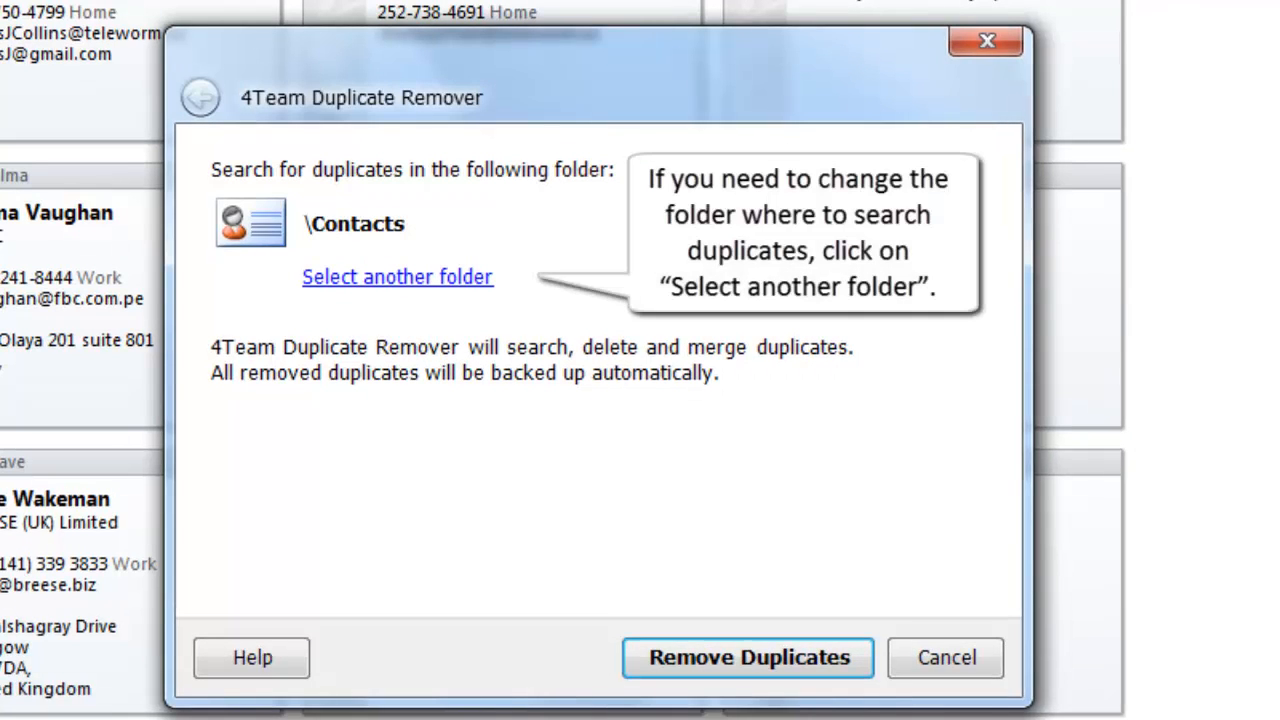
mouse_move(402, 244)
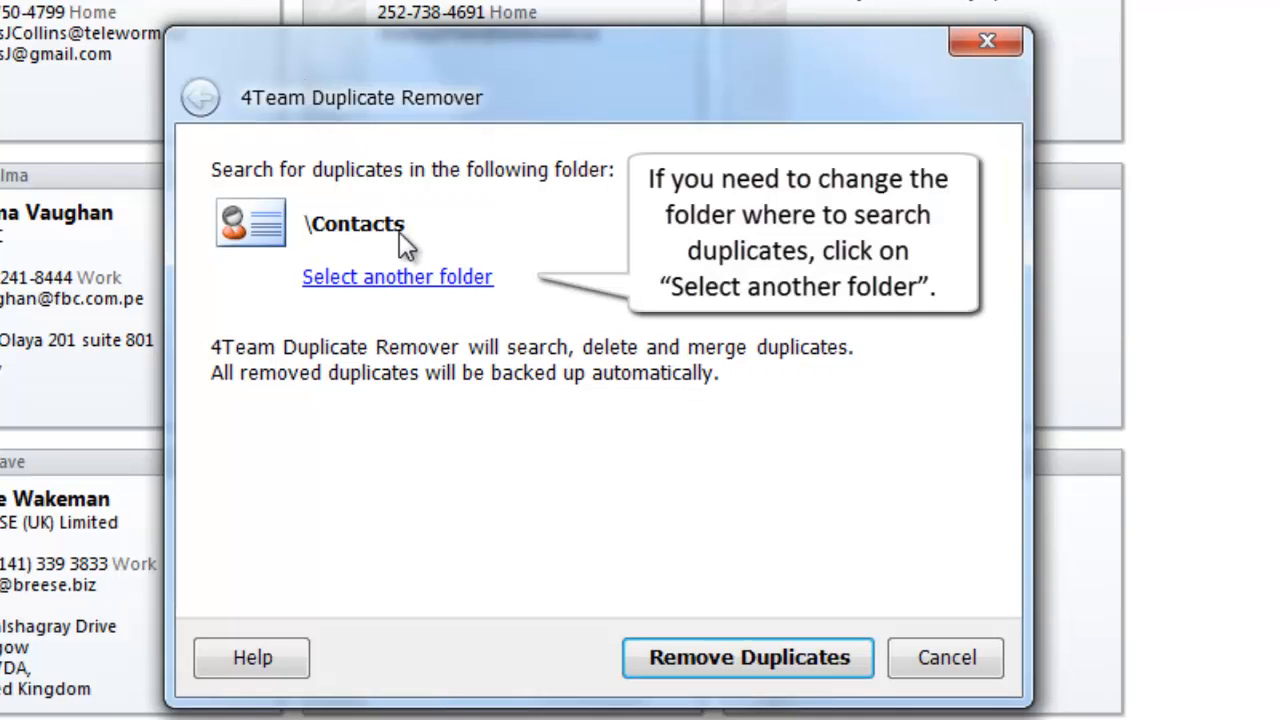
mouse_move(420, 284)
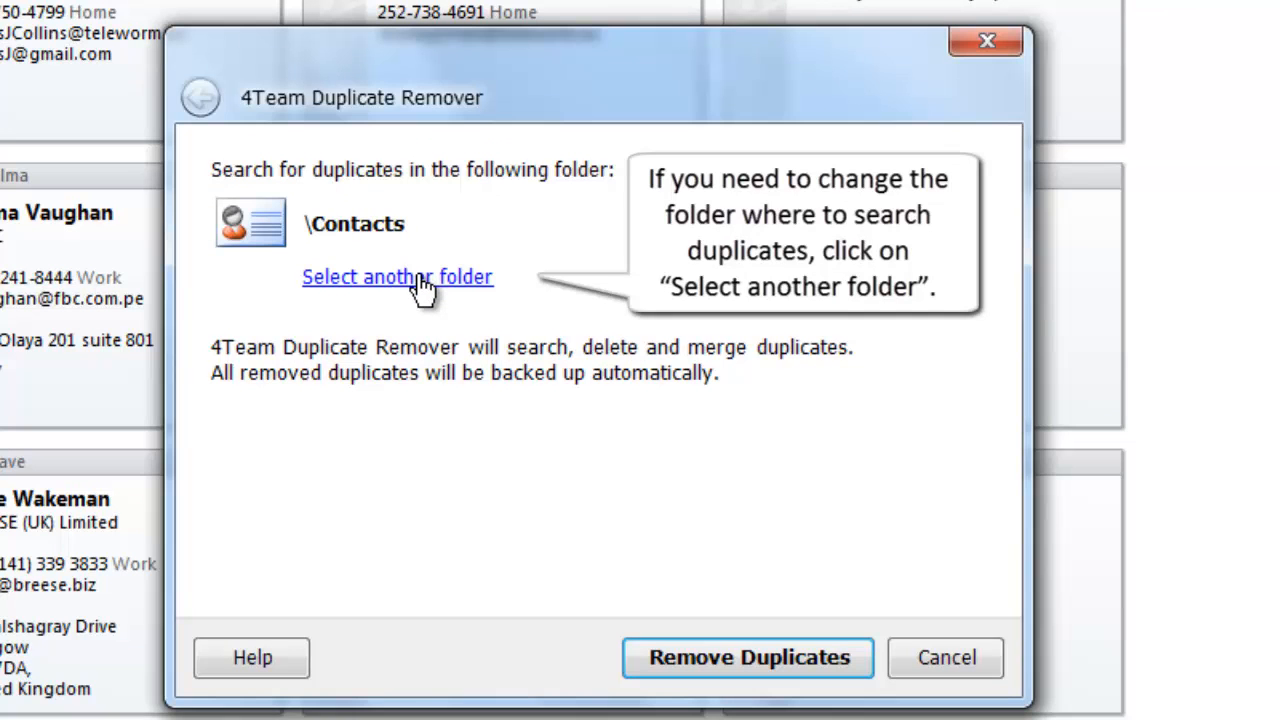
- Re-confirm Contacts as the folder to scan and start the duplicate search-and-remove run
left_click(396, 276)
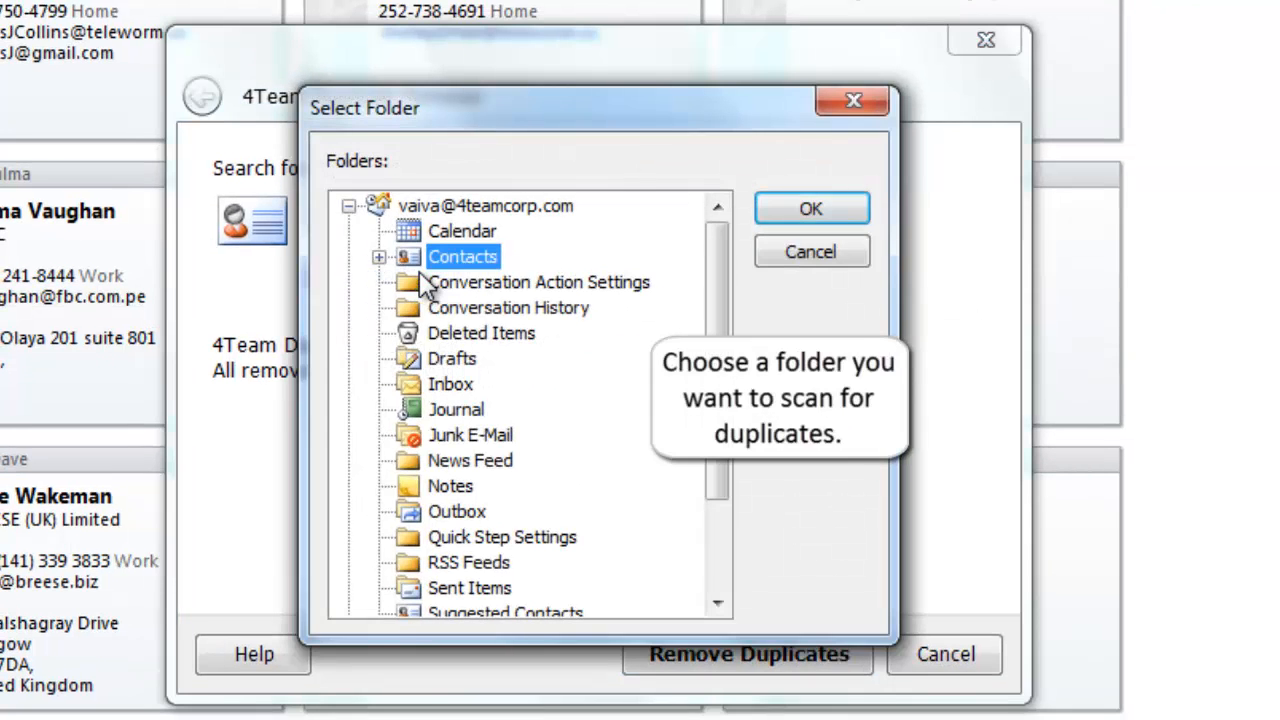
mouse_move(452, 378)
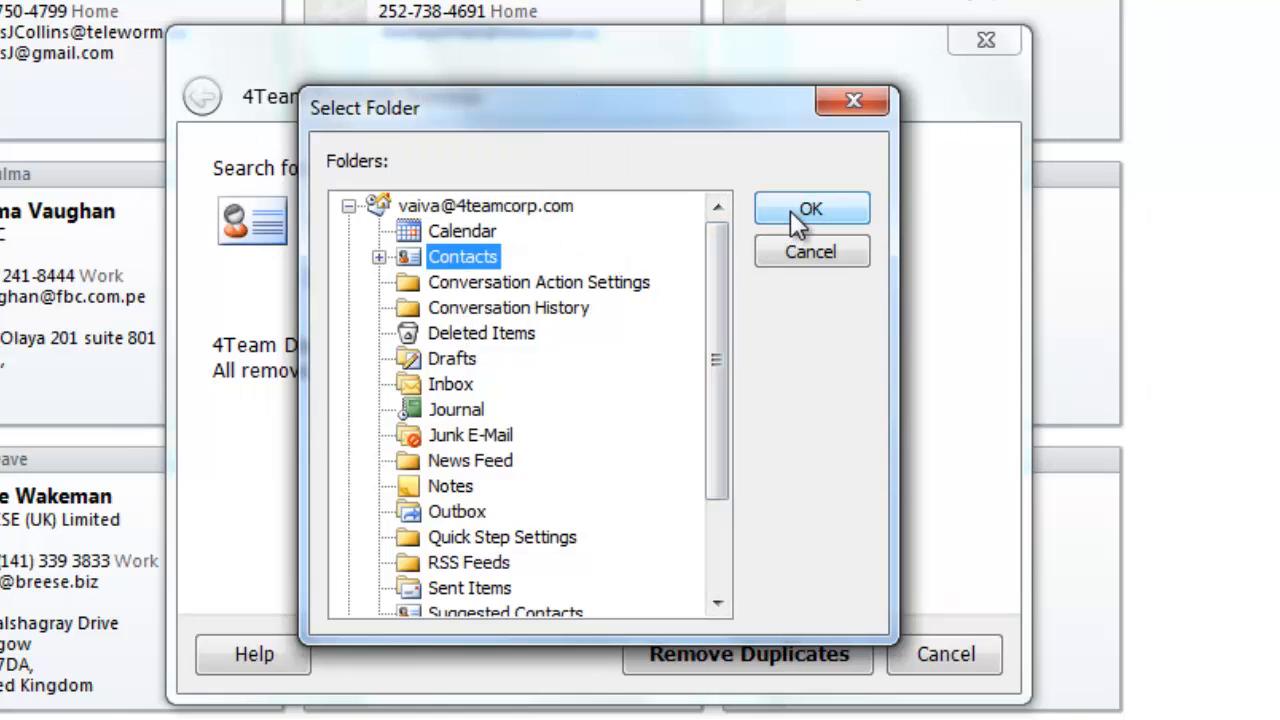
left_click(810, 208)
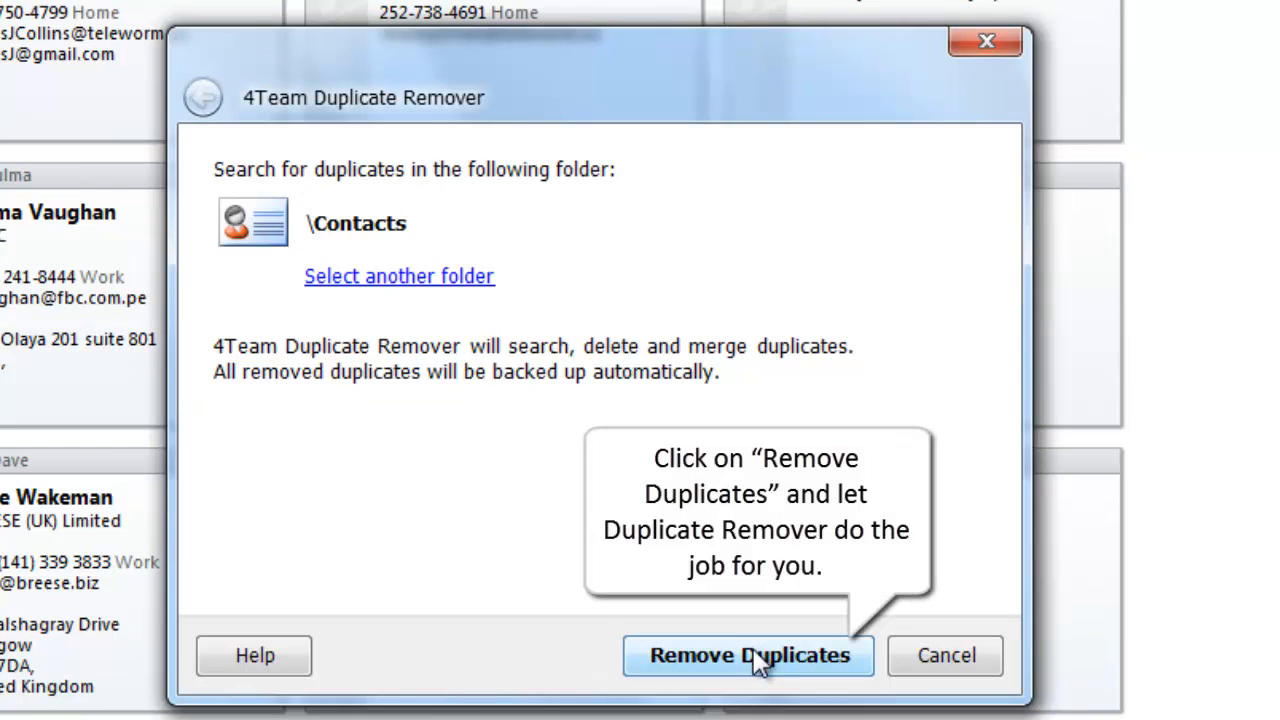
left_click(748, 656)
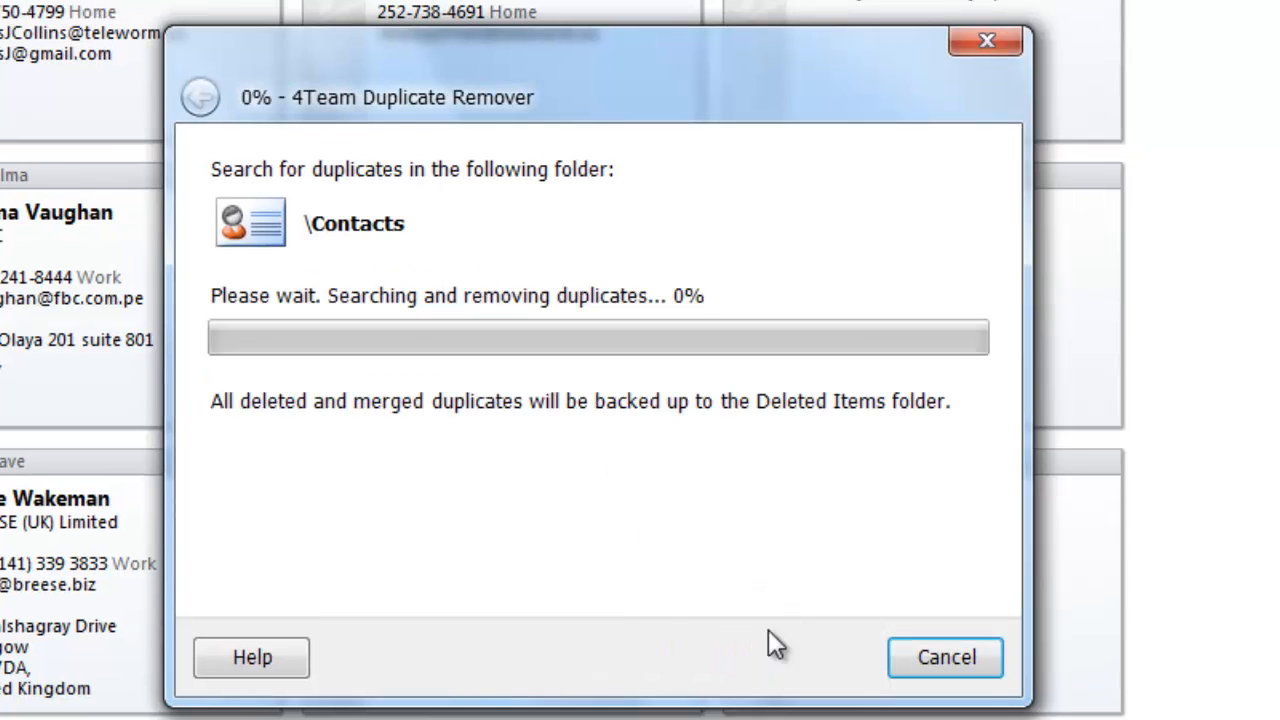